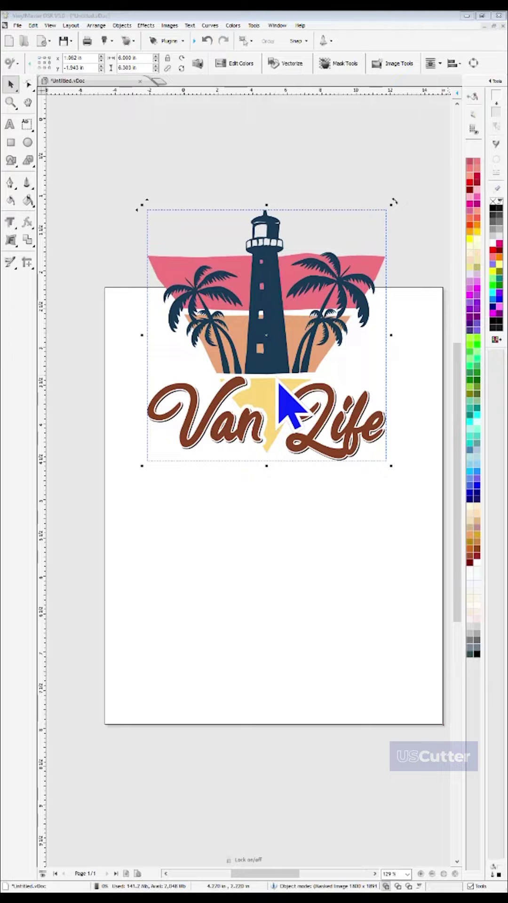
Drag the imported Van Life lighthouse logo down so it sits fully on the page
drag(287, 402, 270, 344)
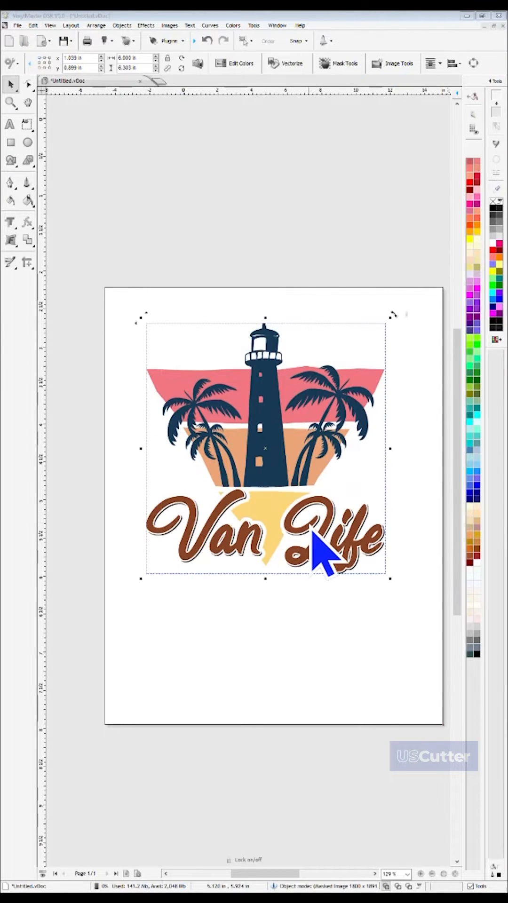
mouse_move(338, 475)
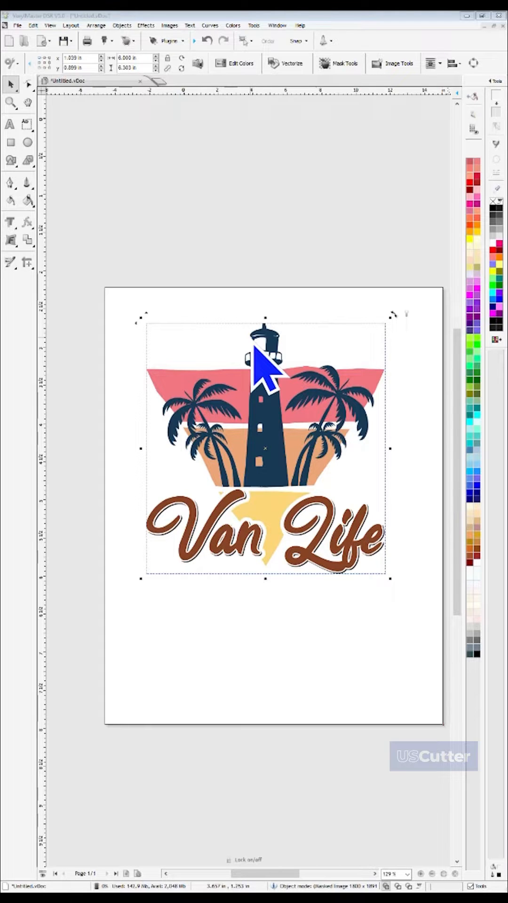
mouse_move(214, 237)
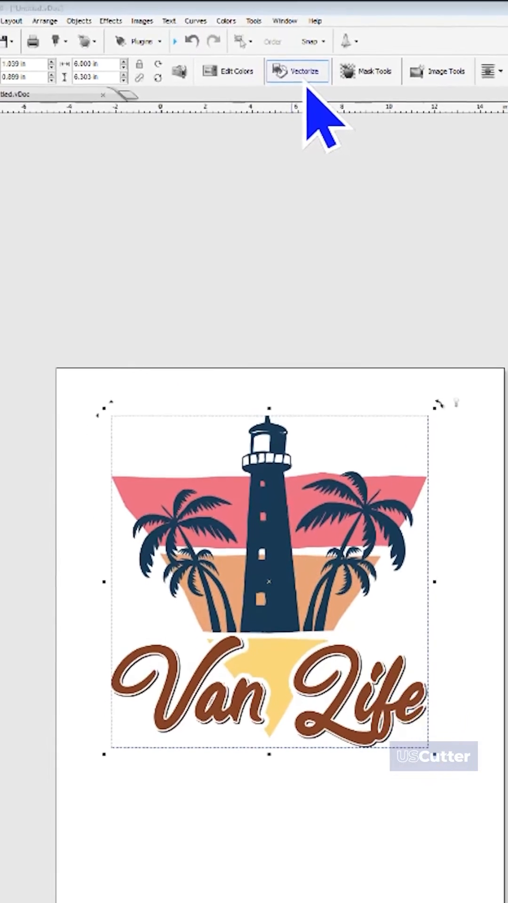
Open the Vectorizer dialog for the selected logo image from the toolbar
click(297, 71)
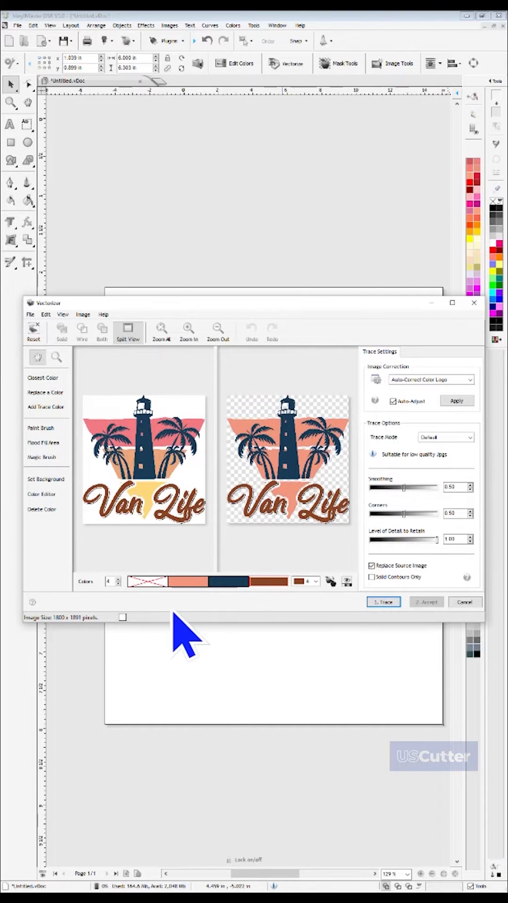
Set the trace to 6 colours, Smoothing 0.00 and Corners 1.00
click(118, 579)
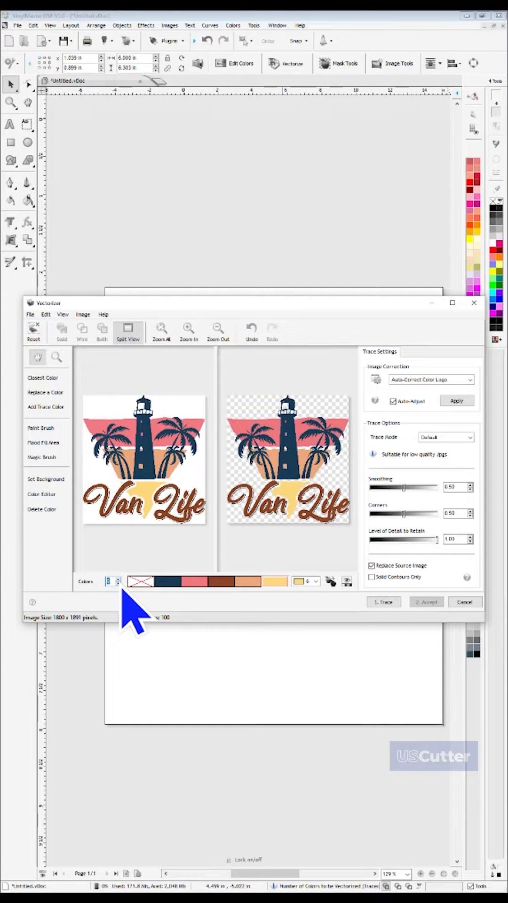
mouse_move(414, 511)
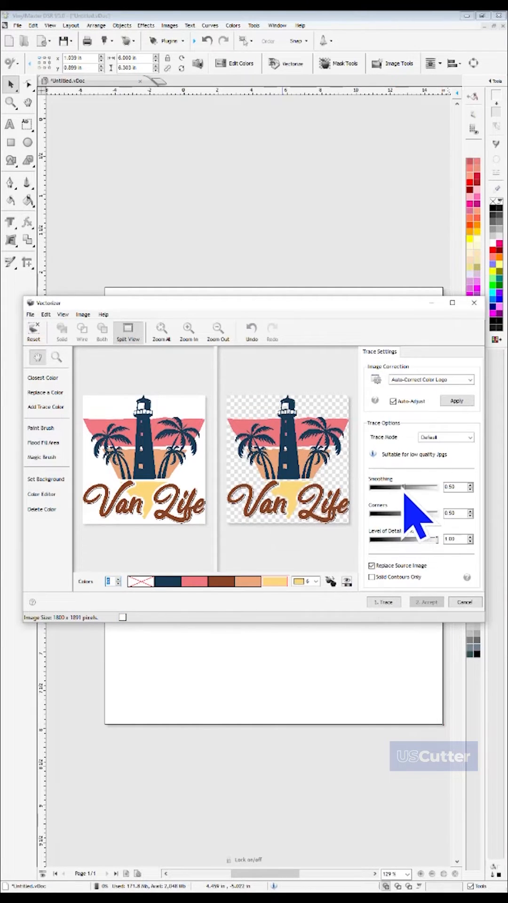
drag(409, 487, 386, 486)
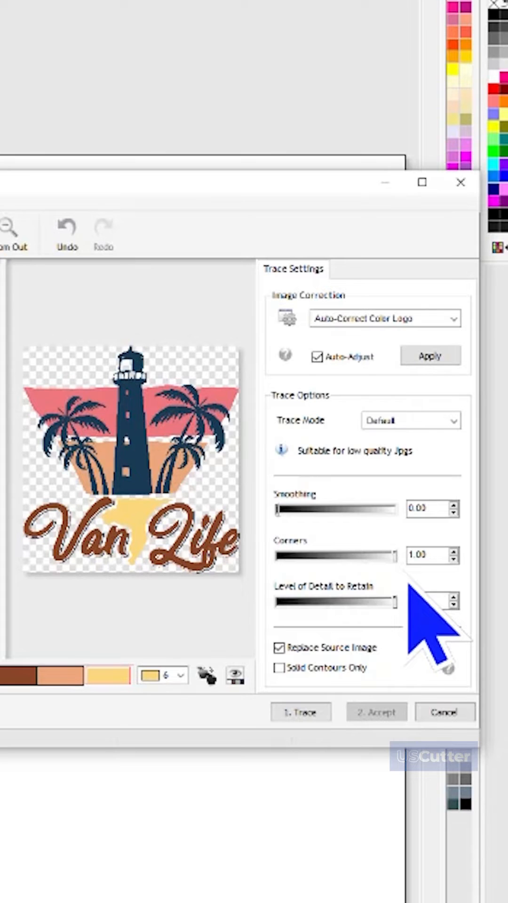
click(301, 711)
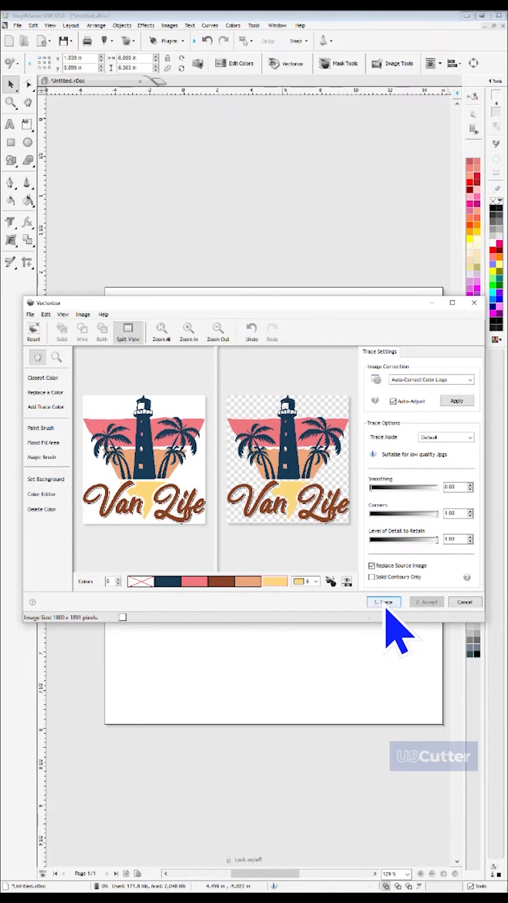
Run the six-colour trace and accept it to place the vector group on the page
click(383, 601)
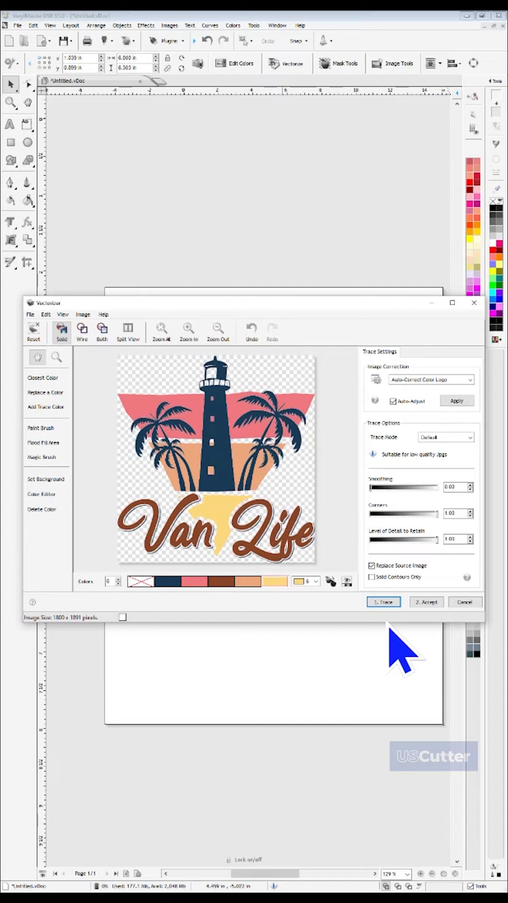
click(426, 601)
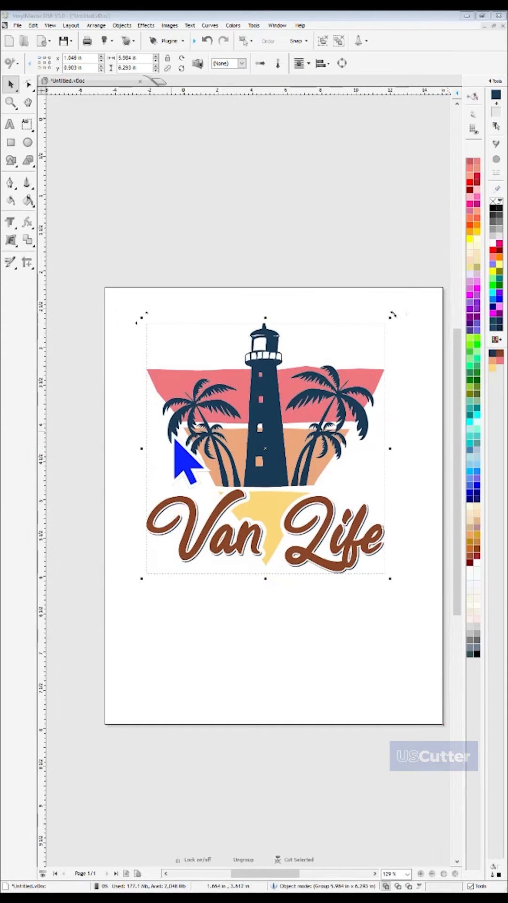
mouse_move(352, 610)
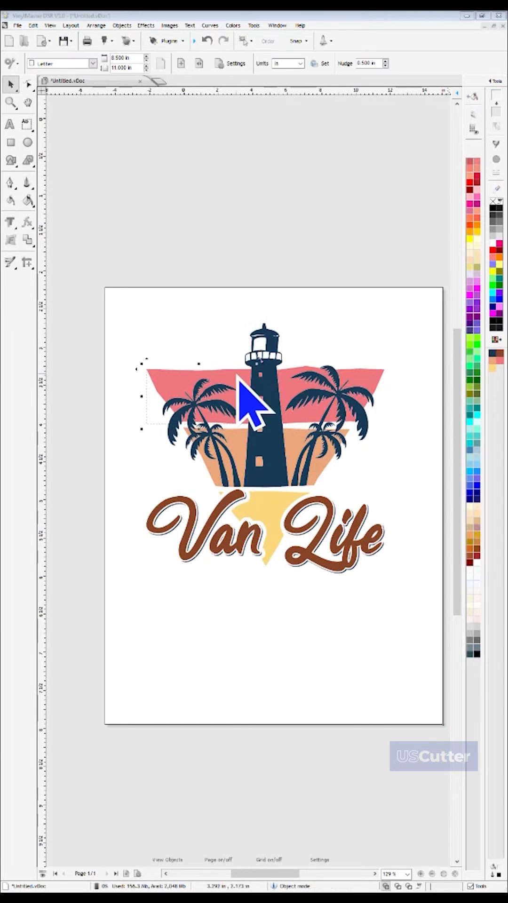
Drag the ungrouped pink band shape away from the rest of the logo
drag(247, 397, 190, 357)
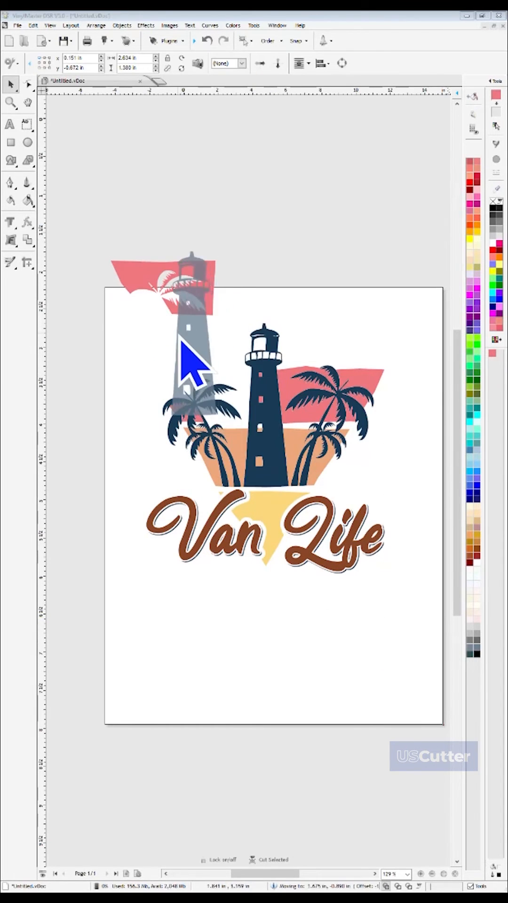